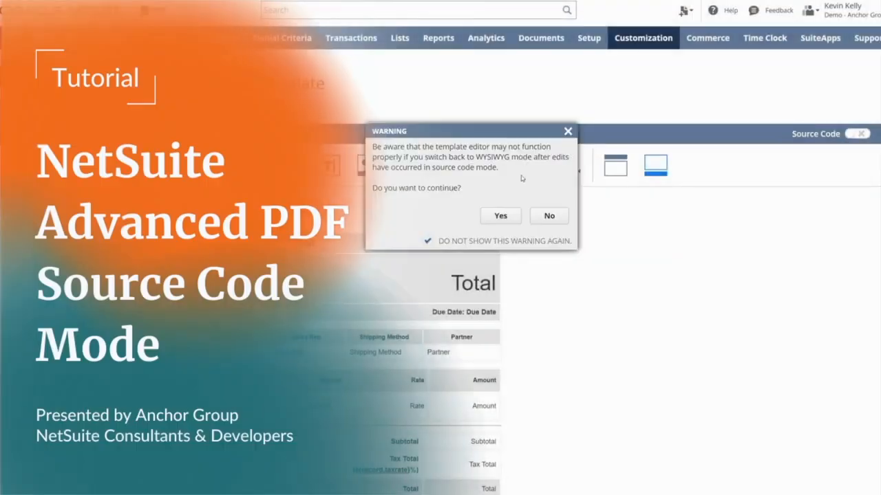
- Switch the Free Course Invoice template to Source Code mode, confirming the warning
{"action": "left_click", "coordinate": [500, 215]}
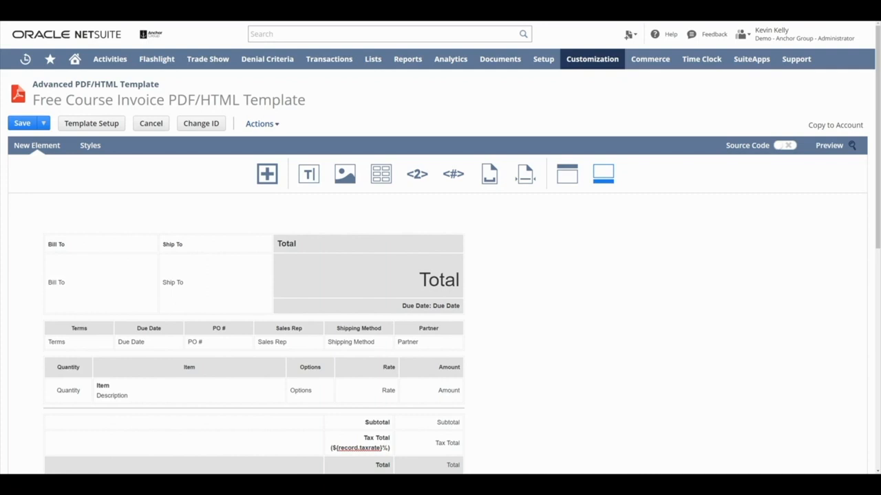
{"action": "mouse_move", "coordinate": [643, 145]}
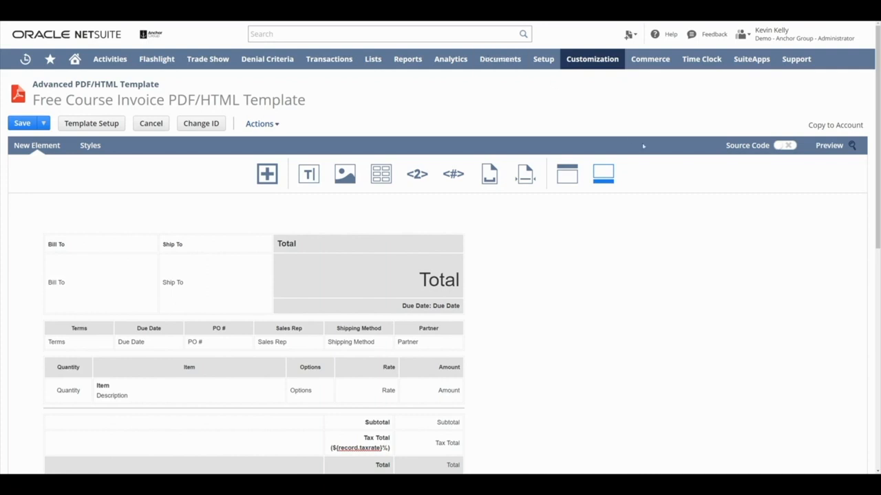
{"action": "mouse_move", "coordinate": [749, 163]}
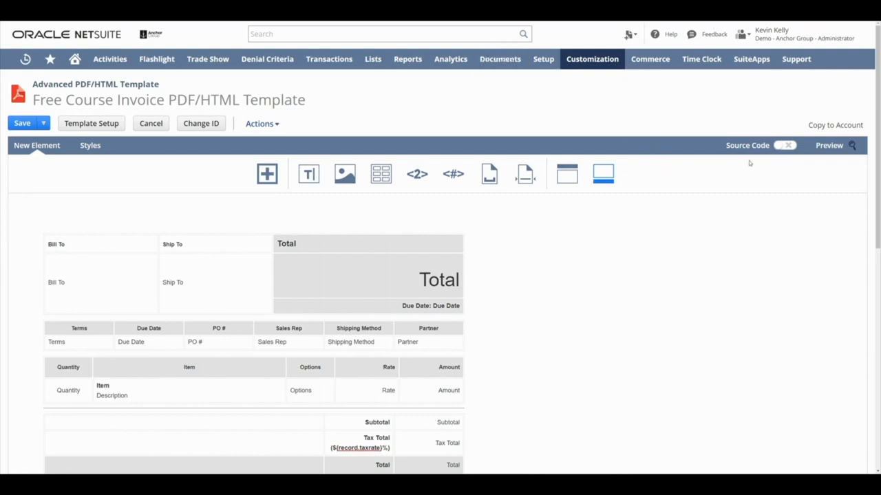
{"action": "mouse_move", "coordinate": [785, 145]}
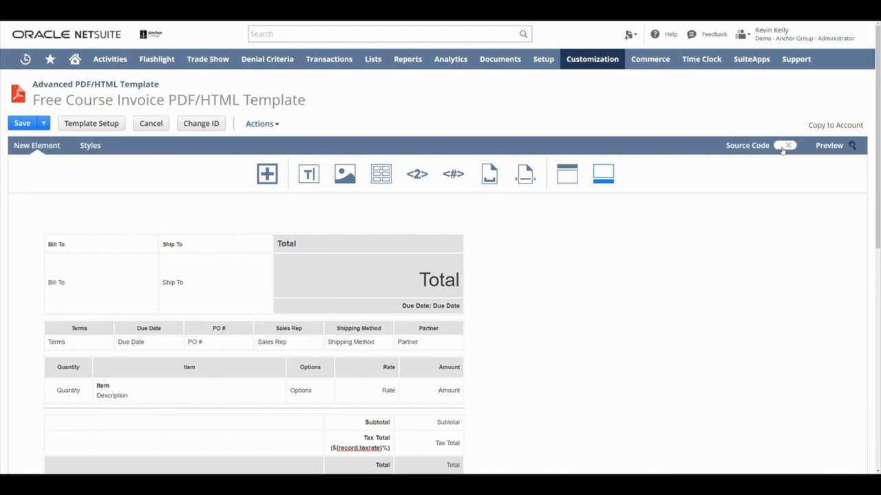
{"action": "left_click", "coordinate": [785, 145]}
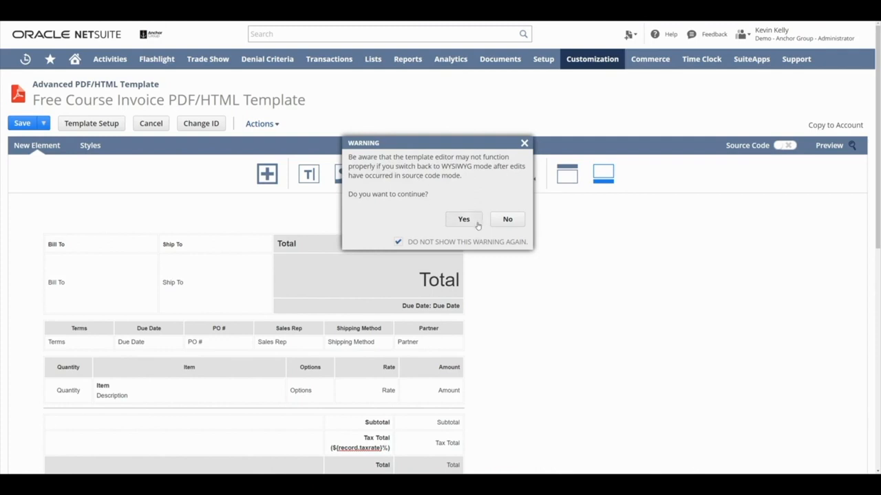
{"action": "left_click", "coordinate": [462, 219]}
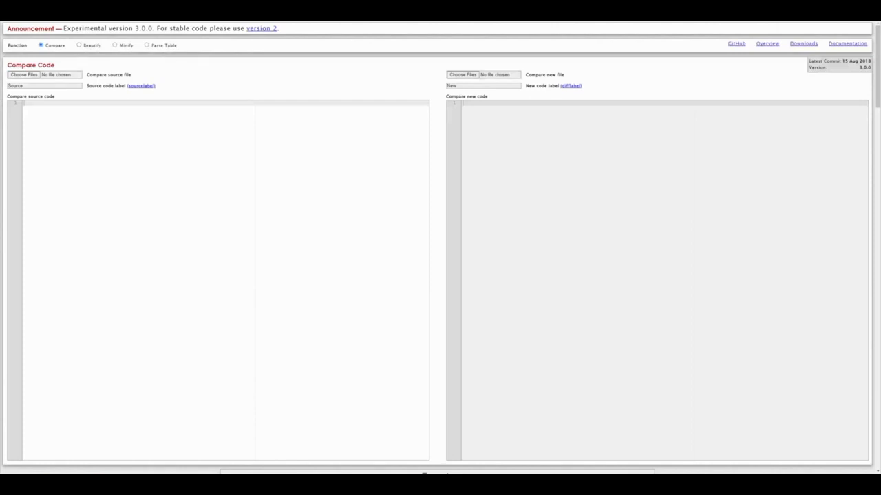
- Select PrettyDiff's Beautify function and focus the Beautify code sample box
{"action": "left_click", "coordinate": [78, 45]}
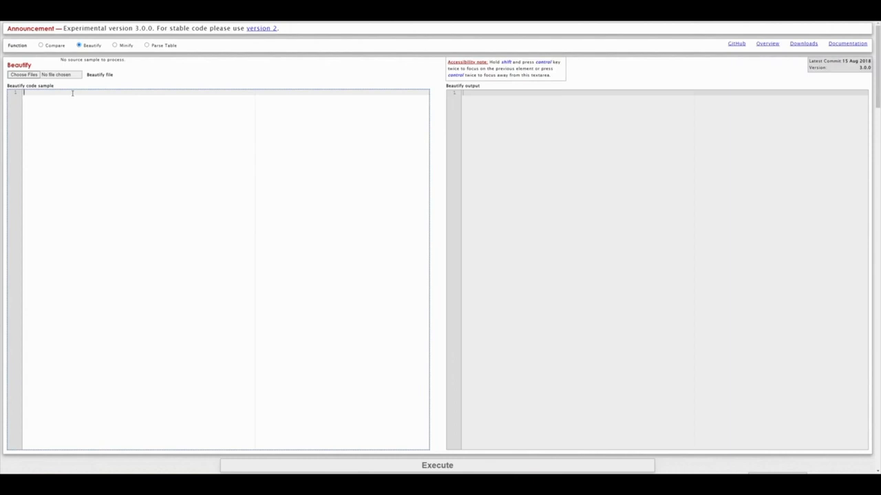
{"action": "left_click", "coordinate": [437, 465]}
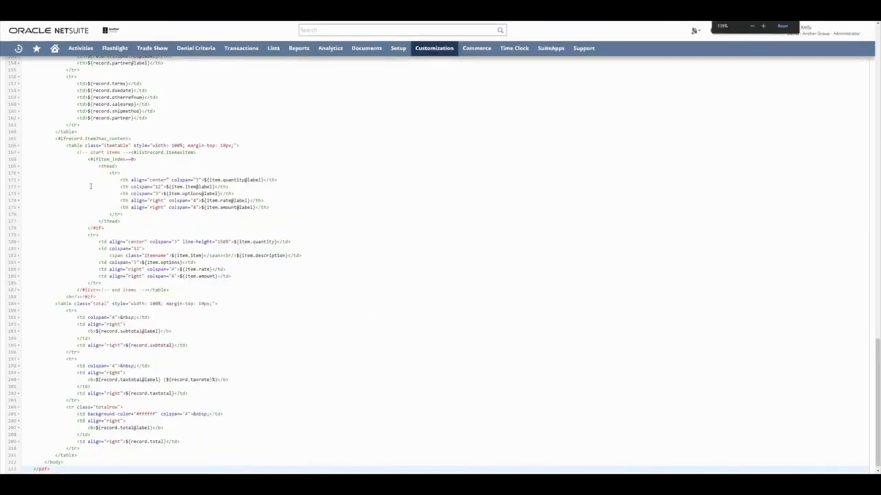
{"action": "scroll", "scroll_direction": "up", "scroll_amount": 3}
{"action": "type", "text": "logo"}
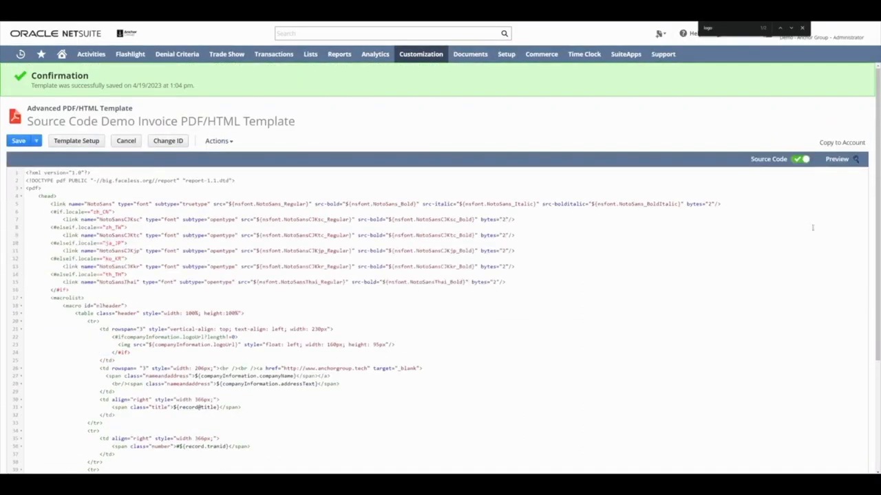
- Render the demo template, expand the line 16, column 9 syntax error details, and cancel
{"action": "left_click", "coordinate": [836, 159]}
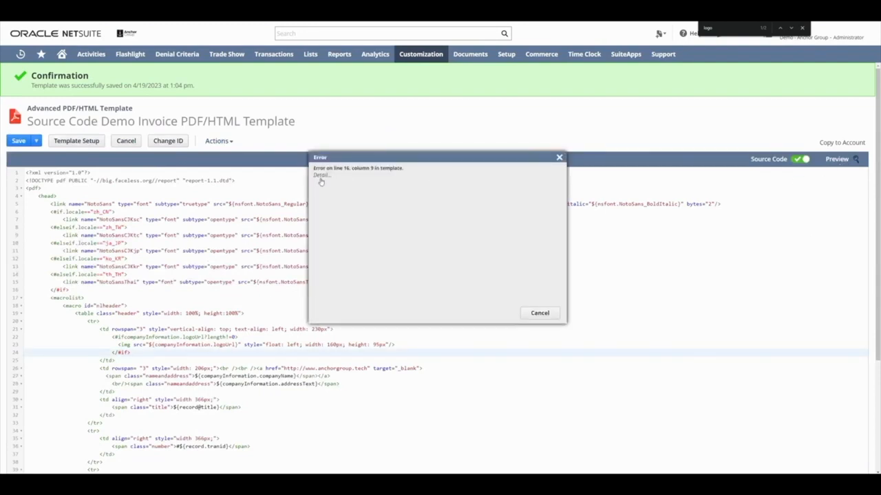
{"action": "left_click", "coordinate": [321, 175]}
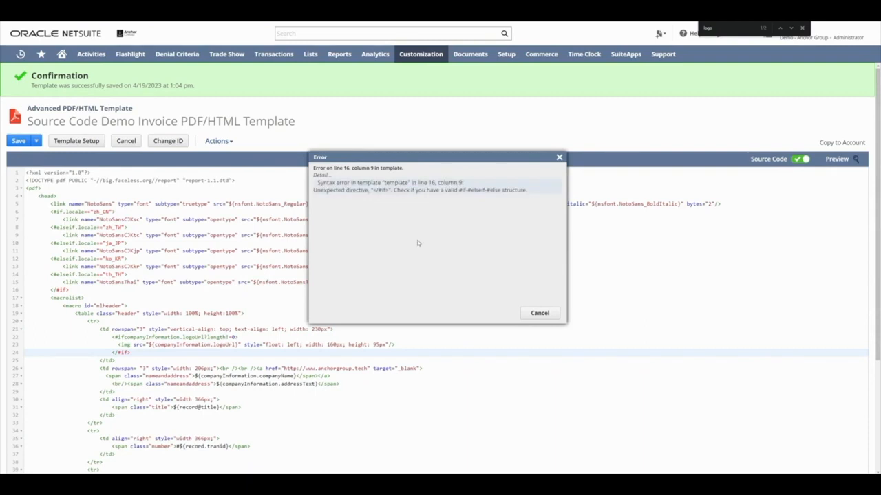
{"action": "mouse_move", "coordinate": [523, 285]}
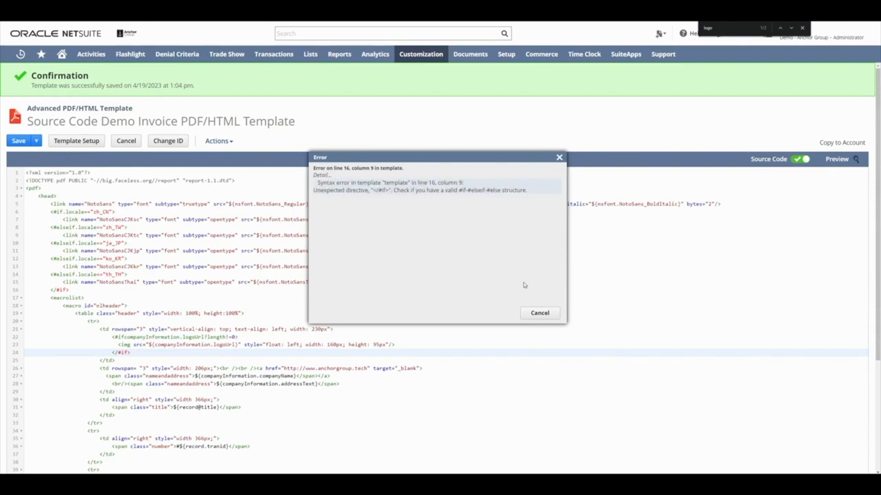
{"action": "left_click", "coordinate": [539, 313]}
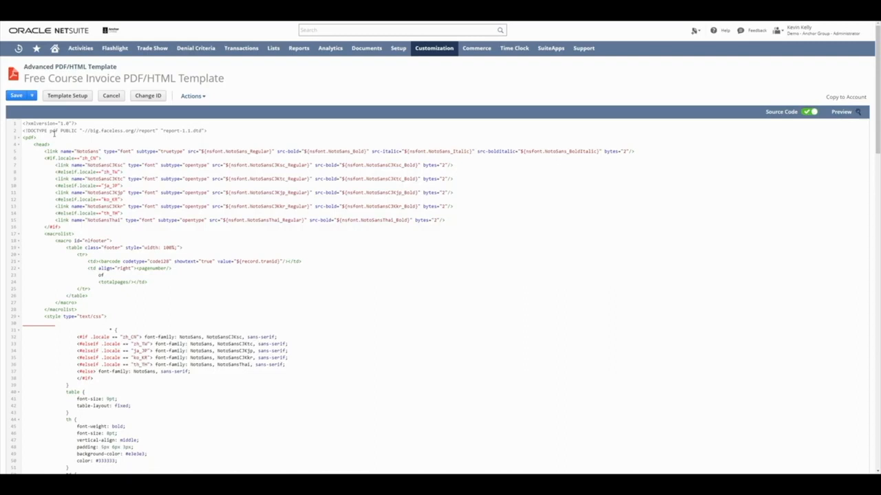
{"action": "scroll", "scroll_direction": "down", "scroll_amount": 3}
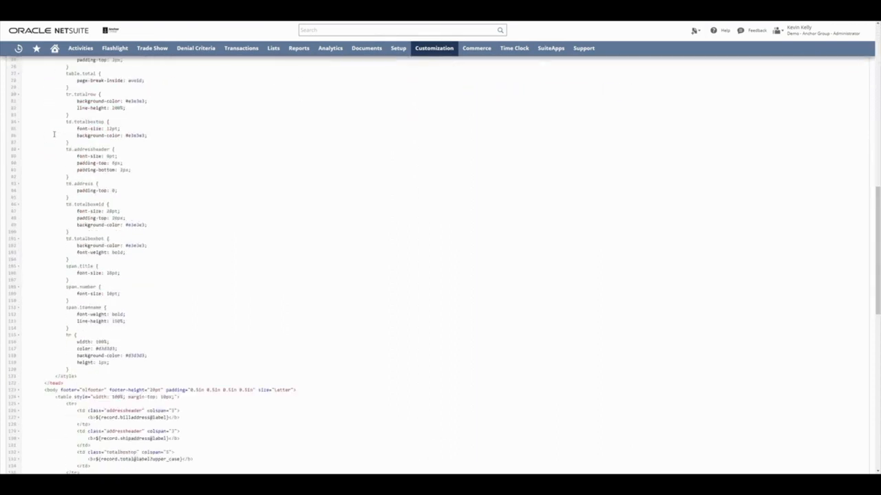
{"action": "scroll", "scroll_direction": "up", "scroll_amount": 3}
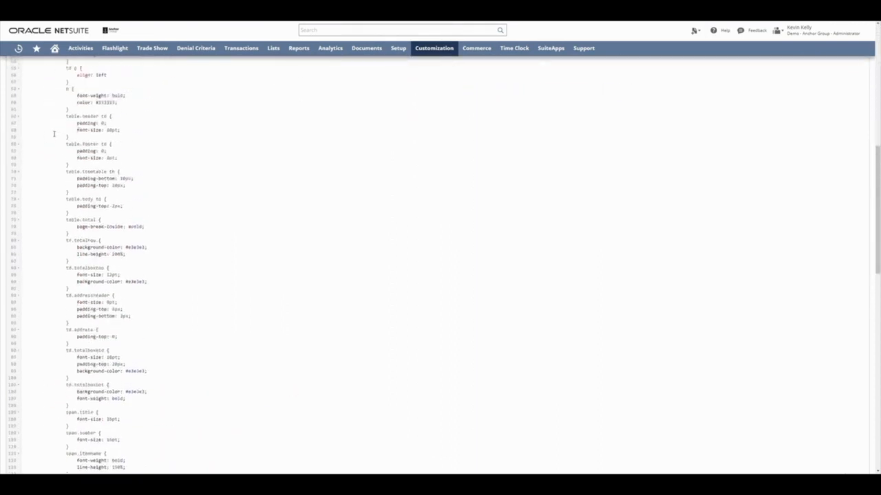
{"action": "scroll", "scroll_direction": "up", "scroll_amount": 3}
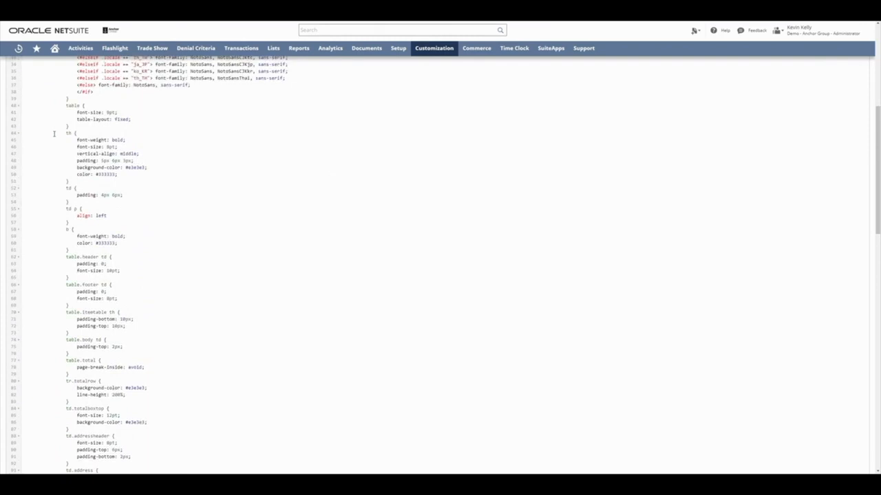
{"action": "scroll", "scroll_direction": "up", "scroll_amount": 3}
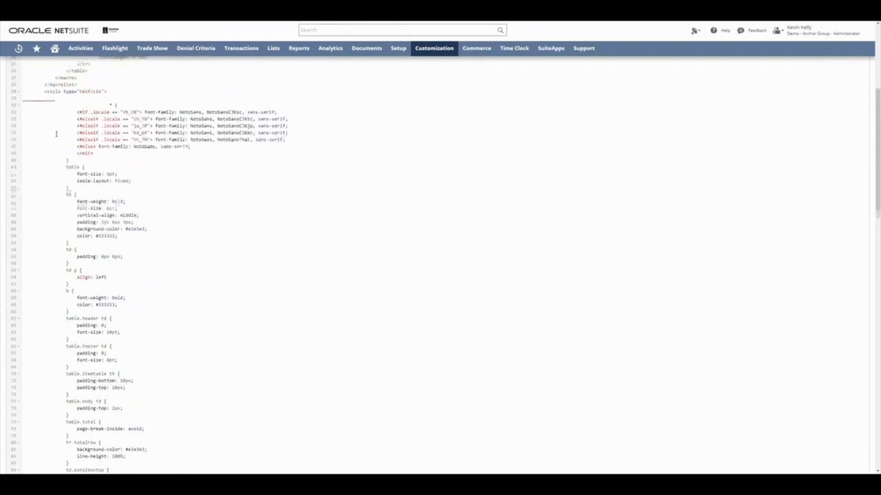
{"action": "scroll", "scroll_direction": "up", "scroll_amount": 3}
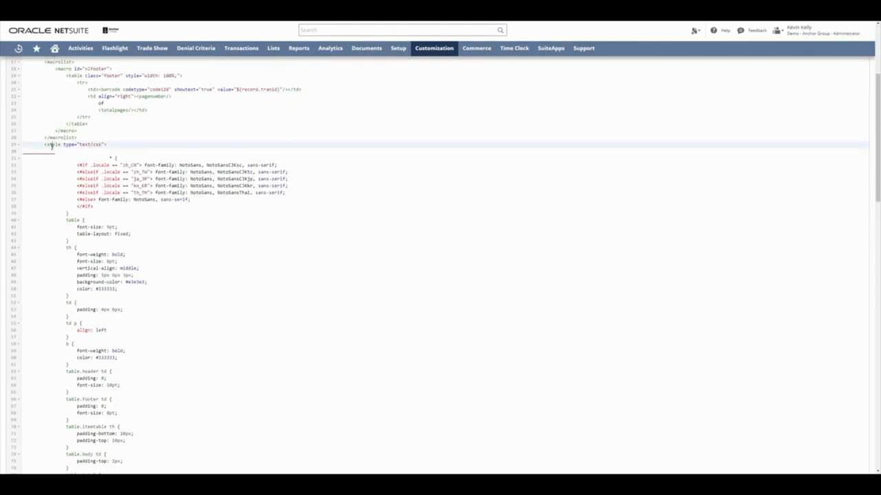
{"action": "scroll", "scroll_direction": "down", "scroll_amount": 3}
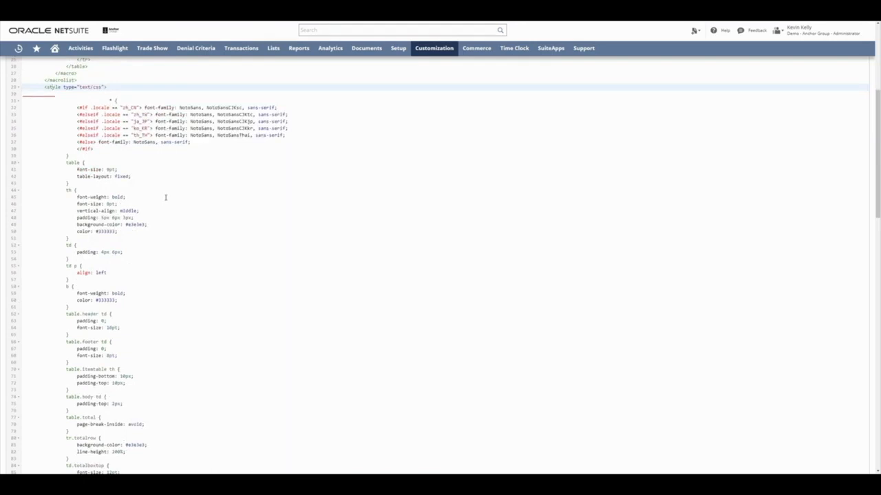
{"action": "scroll", "scroll_direction": "down", "scroll_amount": 3}
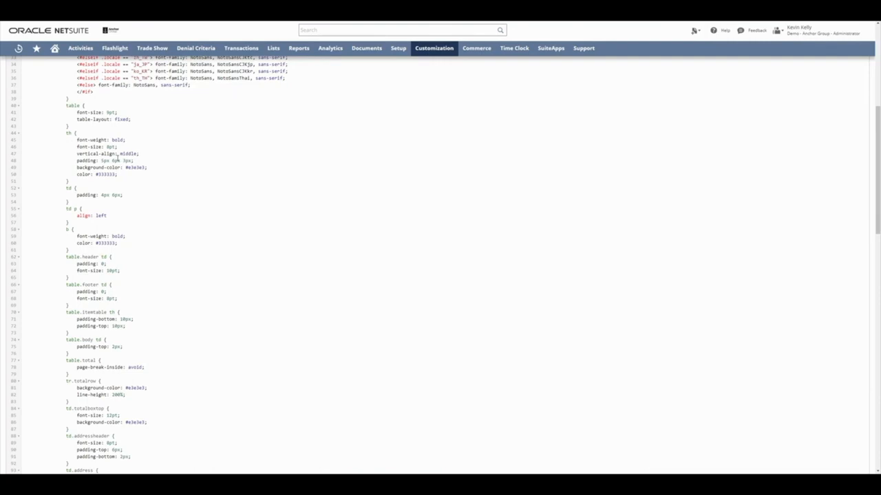
{"action": "mouse_move", "coordinate": [86, 138]}
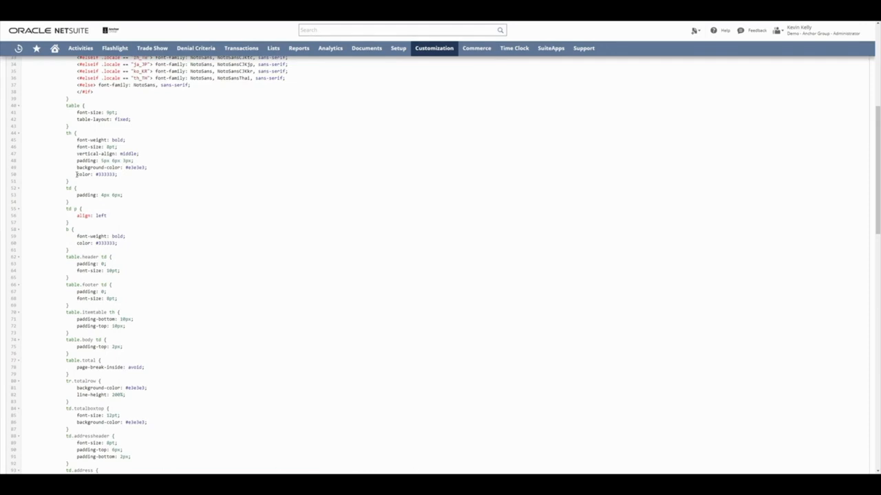
{"action": "scroll", "scroll_direction": "down", "scroll_amount": 3}
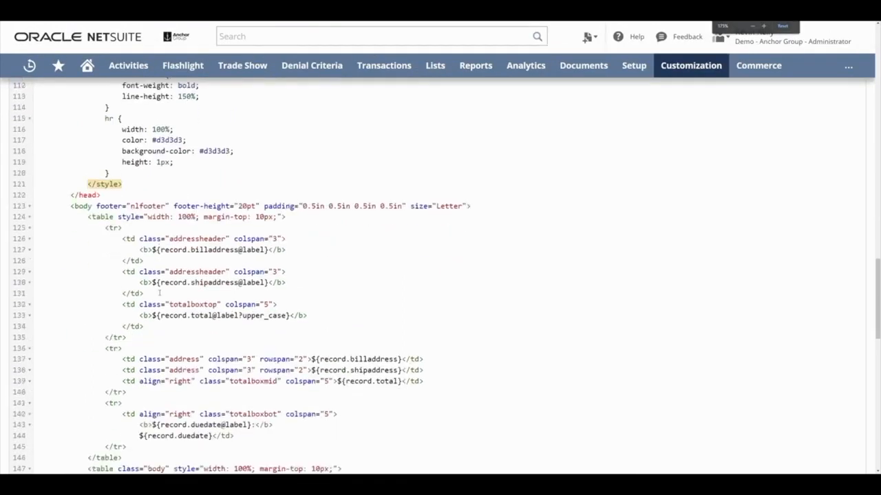
{"action": "scroll", "scroll_direction": "down", "scroll_amount": 3}
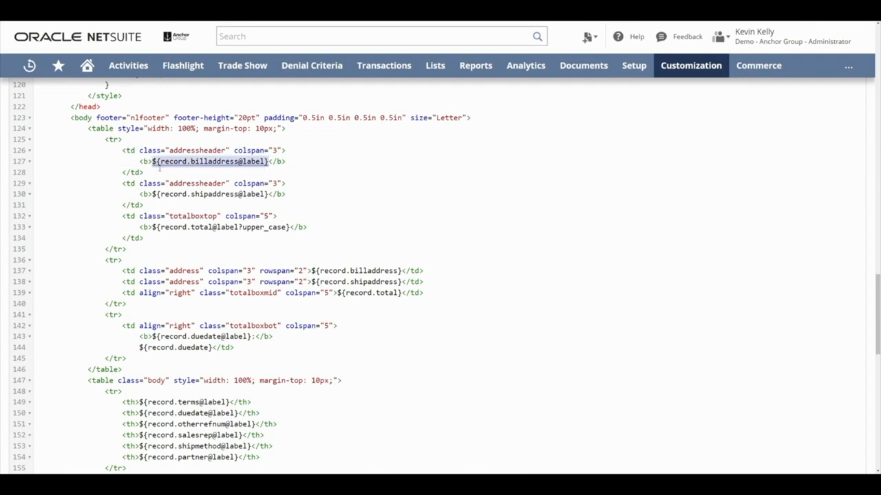
{"action": "left_click", "coordinate": [200, 161]}
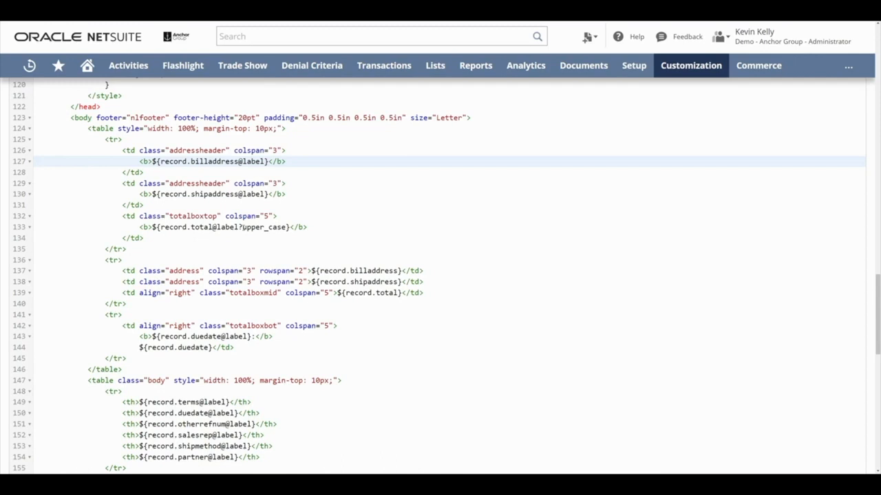
{"action": "double_click", "coordinate": [199, 227]}
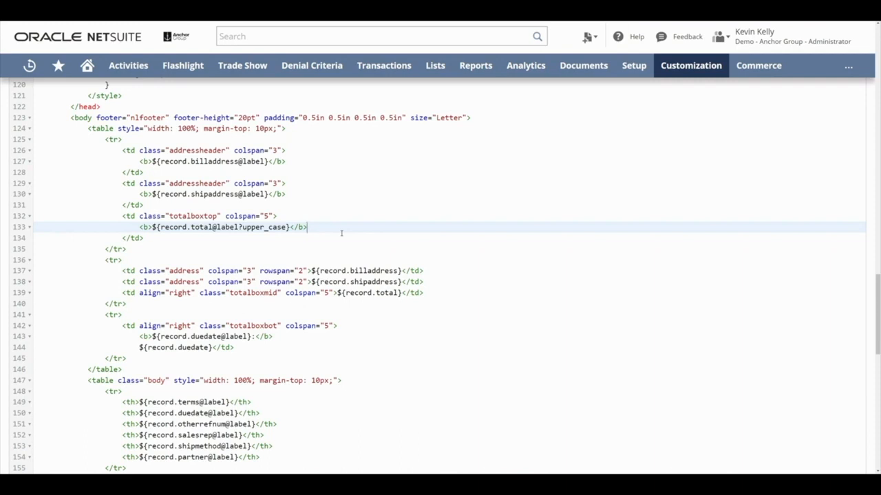
{"action": "scroll", "scroll_direction": "down", "scroll_amount": 3}
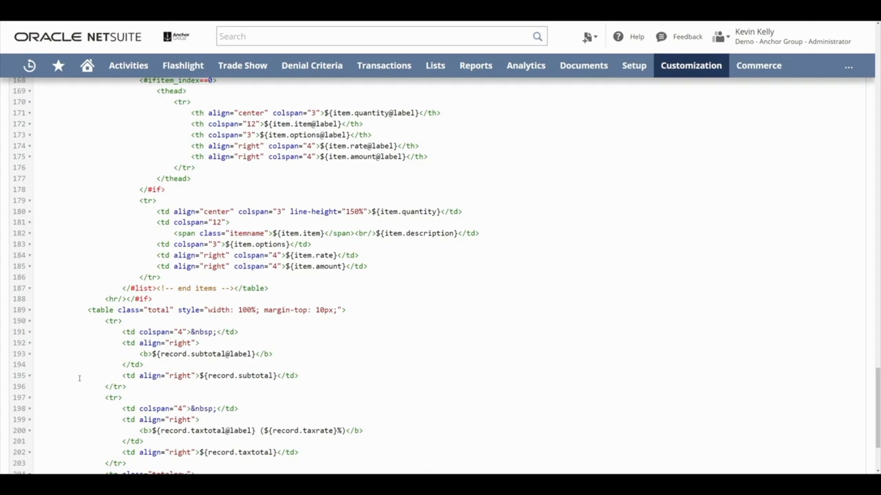
{"action": "left_click", "coordinate": [204, 299]}
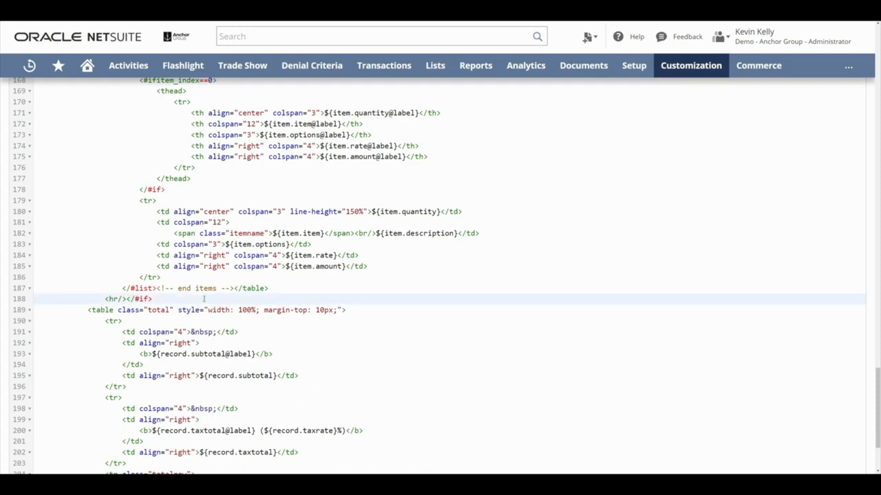
{"action": "scroll", "scroll_direction": "up", "scroll_amount": 3}
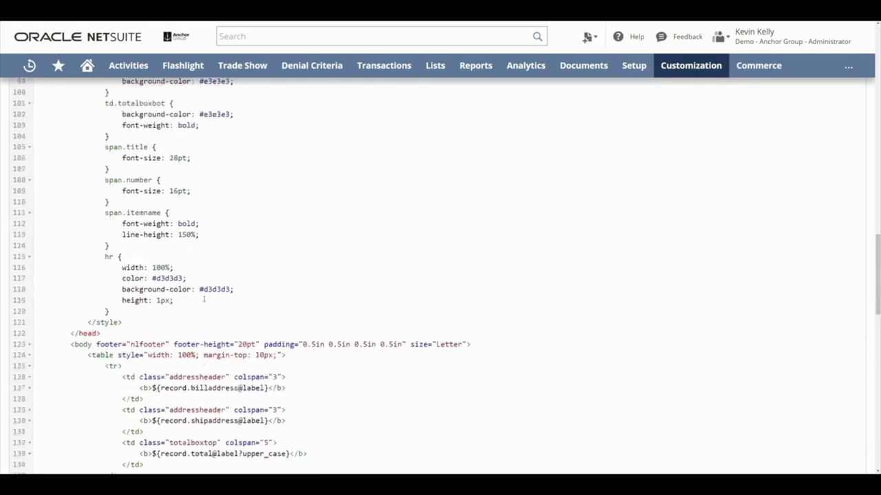
{"action": "scroll", "scroll_direction": "up", "scroll_amount": 3}
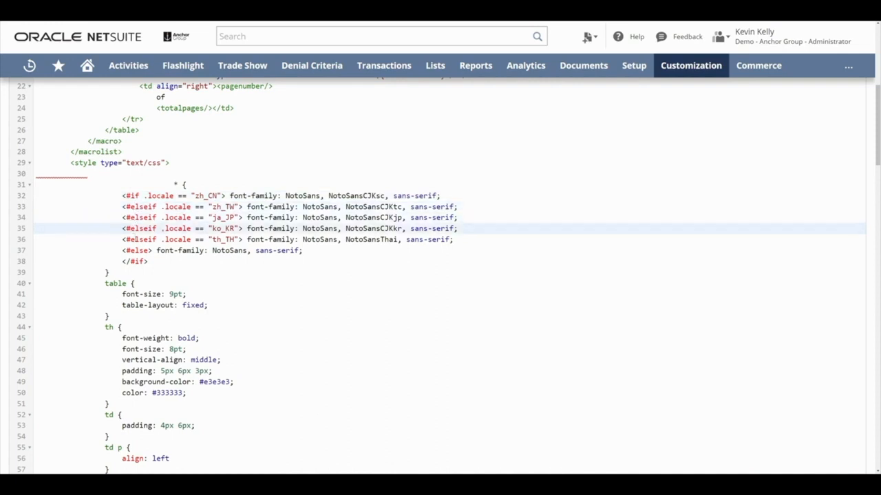
- Scroll from the locale font if block down to the <#list record.item as item> loop
{"action": "left_click", "coordinate": [275, 239]}
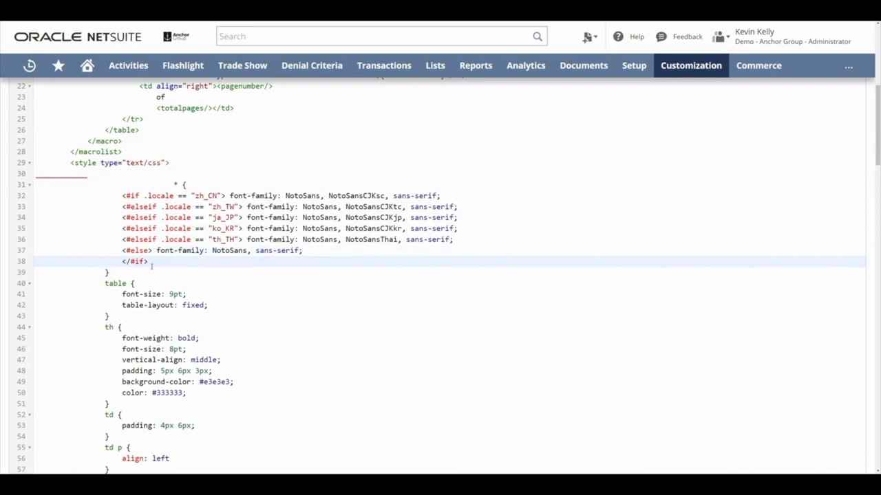
{"action": "scroll", "scroll_direction": "down", "scroll_amount": 3}
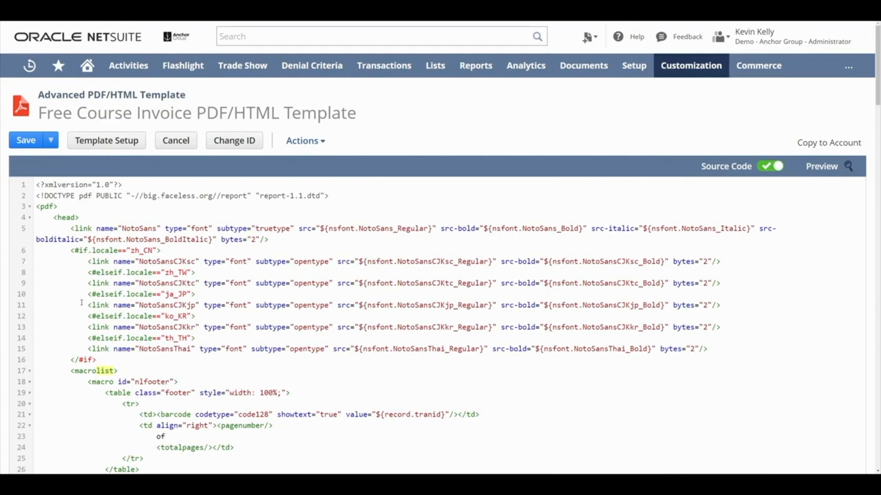
{"action": "scroll", "scroll_direction": "down", "scroll_amount": 3}
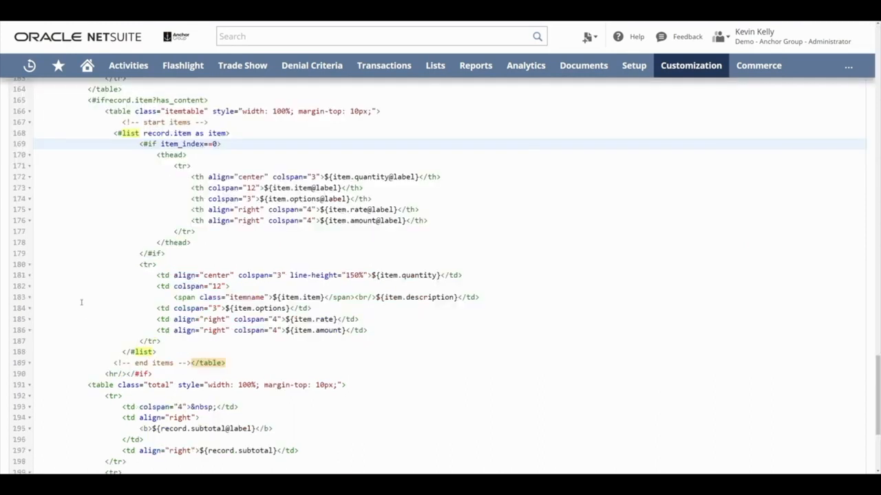